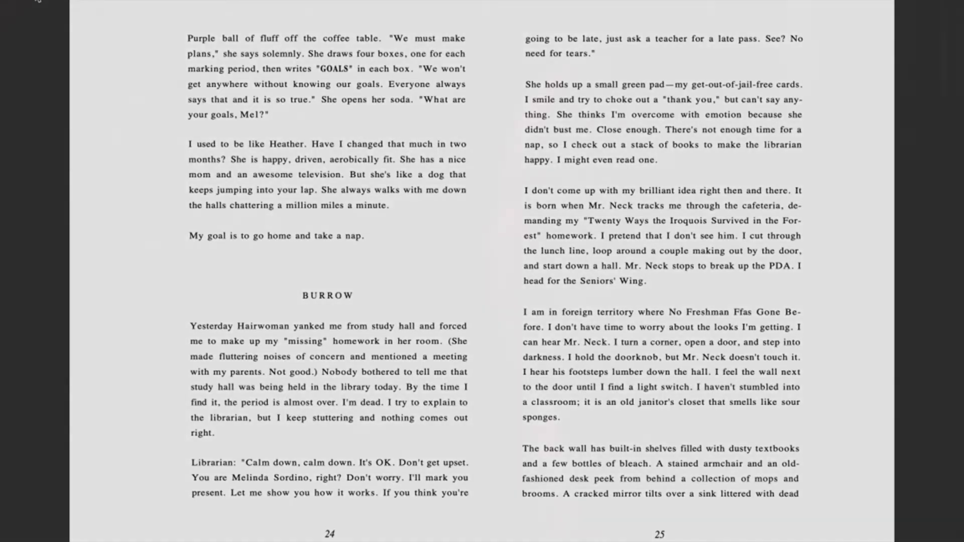
{"action": "scroll", "scroll_direction": "down", "scroll_amount": 3}
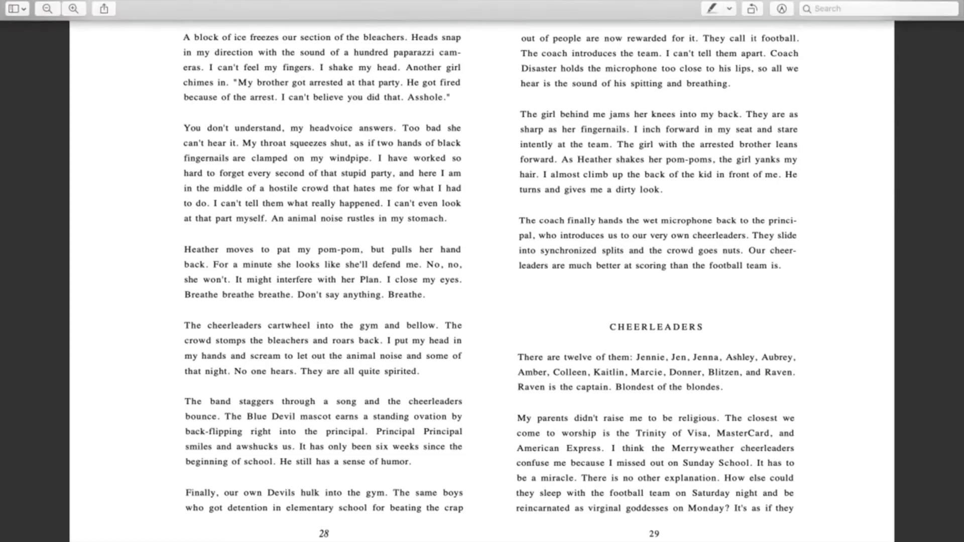
{"action": "mouse_move", "coordinate": [151, 8]}
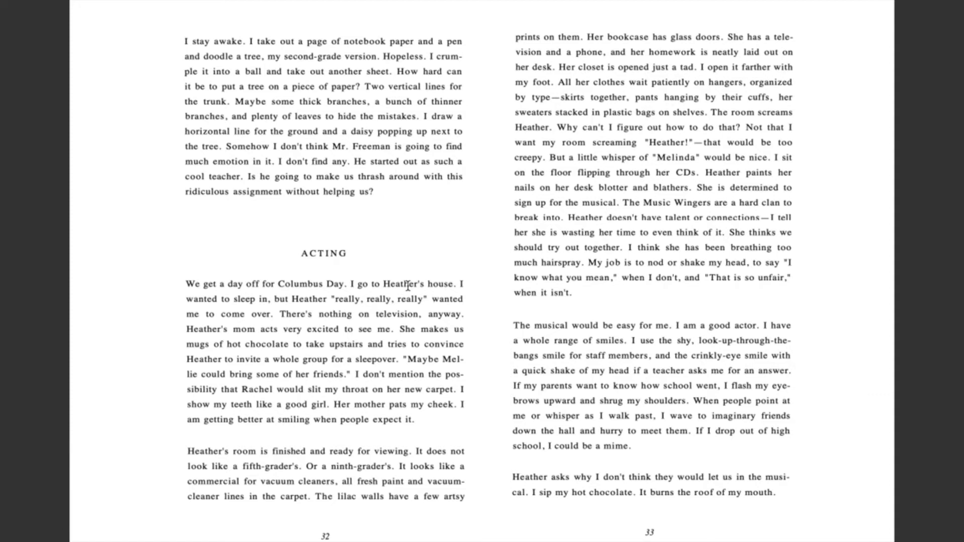
{"action": "mouse_move", "coordinate": [405, 265]}
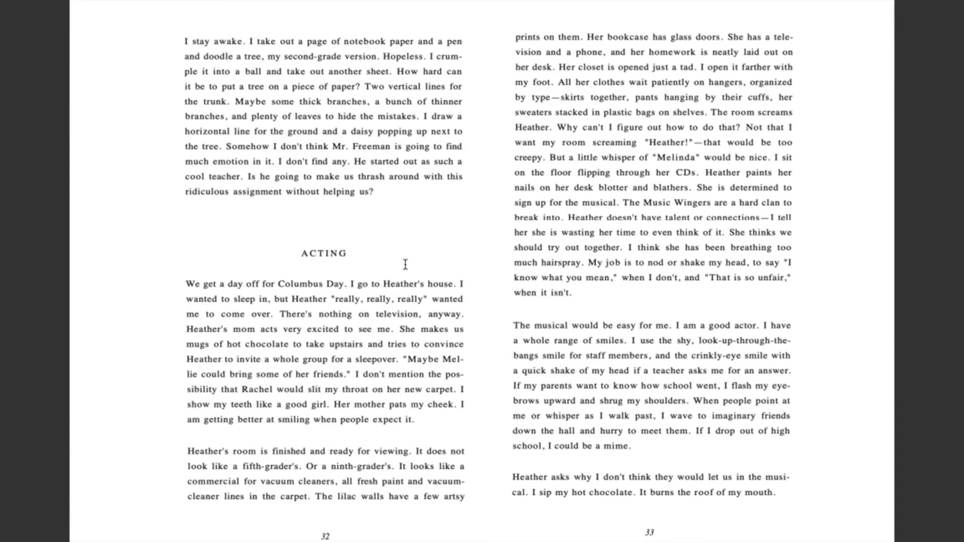
{"action": "scroll", "scroll_direction": "down", "scroll_amount": 3}
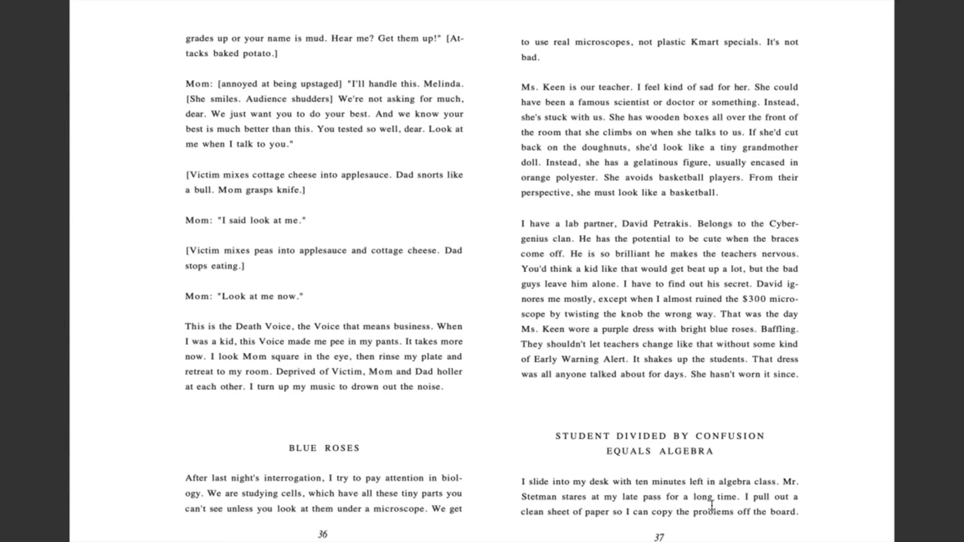
{"action": "scroll", "scroll_direction": "down", "scroll_amount": 3}
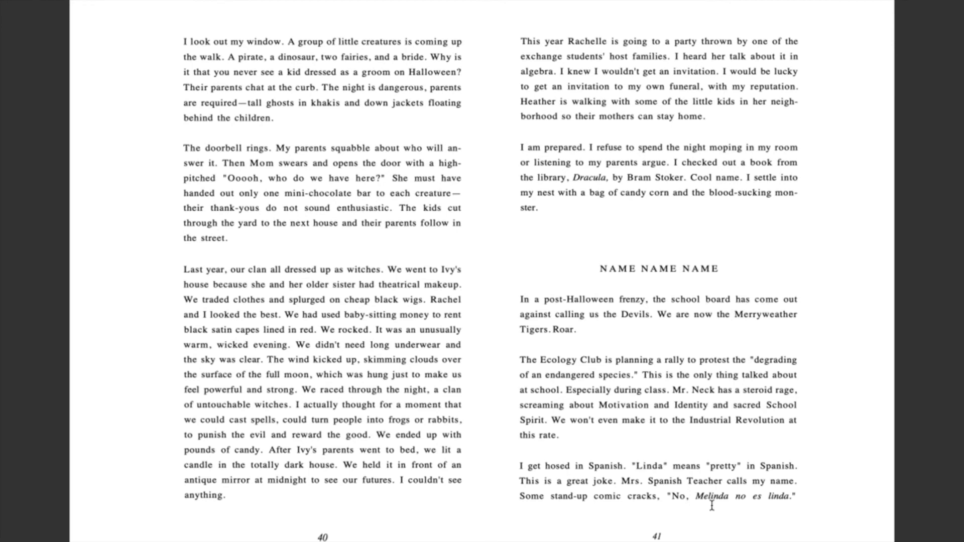
{"action": "mouse_move", "coordinate": [741, 527]}
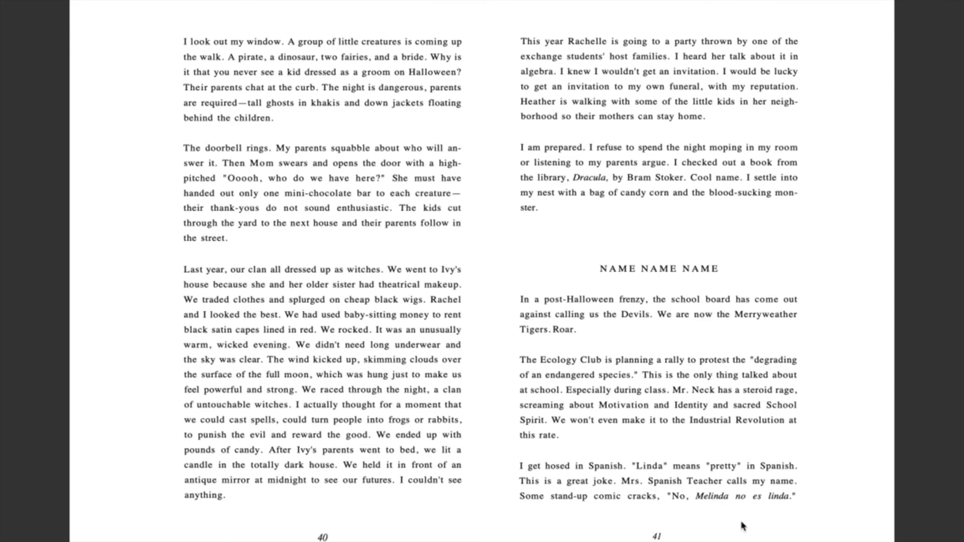
{"action": "scroll", "scroll_direction": "down", "scroll_amount": 3}
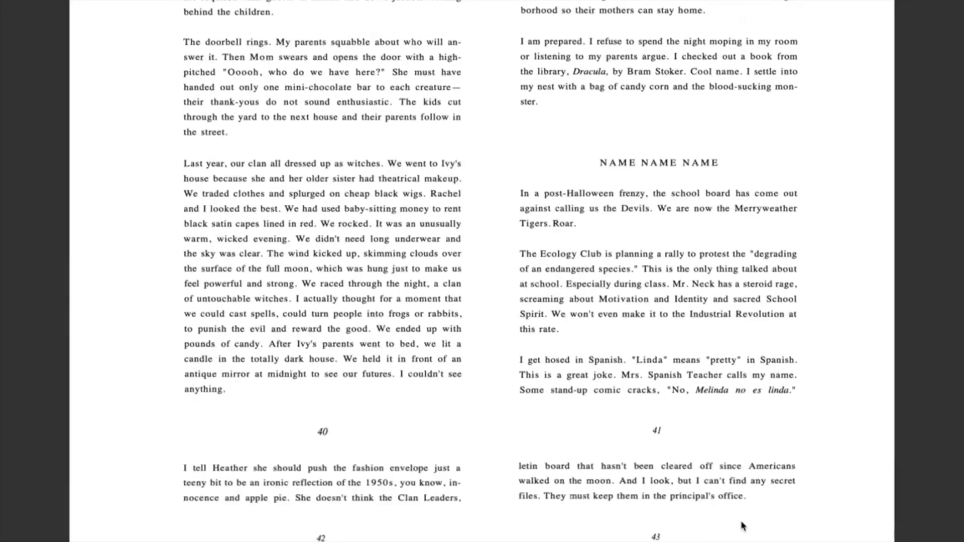
{"action": "scroll", "scroll_direction": "down", "scroll_amount": 3}
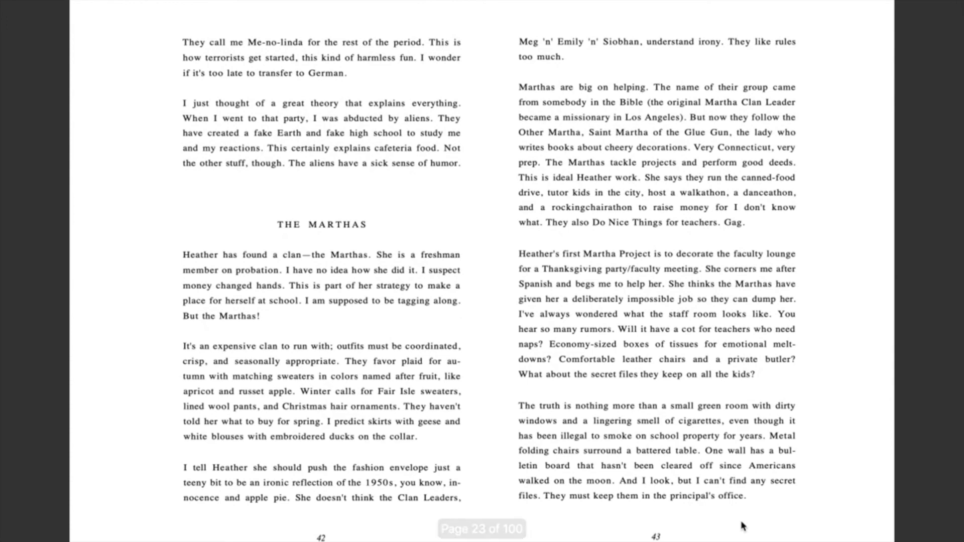